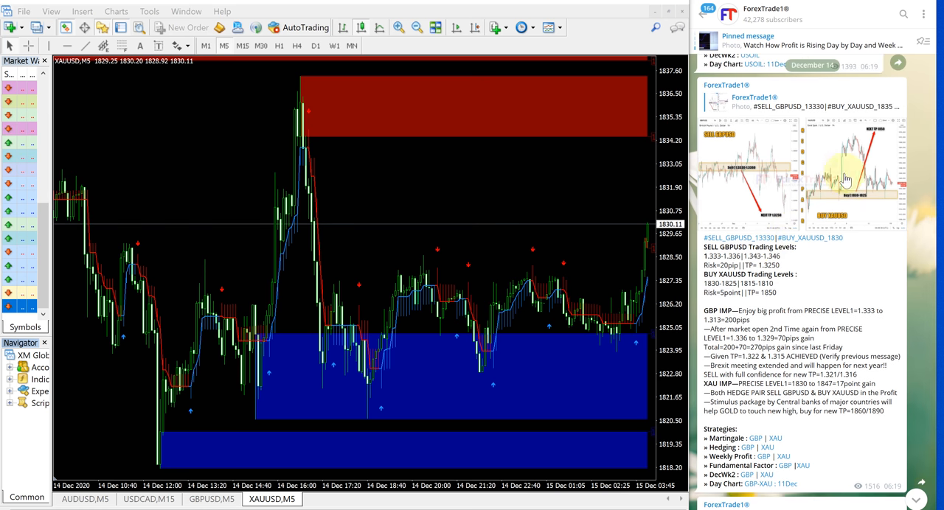
Step: Scroll the Telegram post to the BUY XAUUSD Trading Levels and circle them in red
{"action": "left_click", "coordinate": [737, 13]}
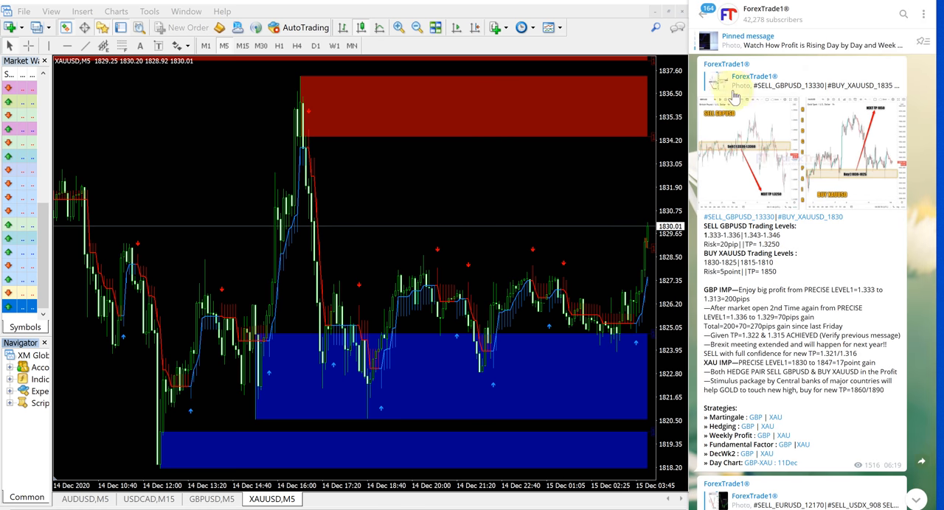
{"action": "scroll", "scroll_direction": "down", "scroll_amount": 3}
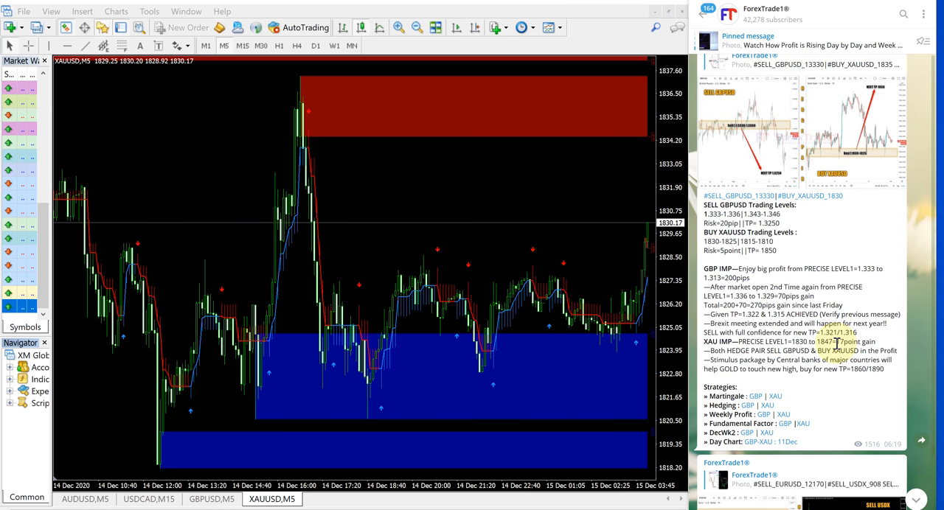
{"action": "scroll", "scroll_direction": "down", "scroll_amount": 3}
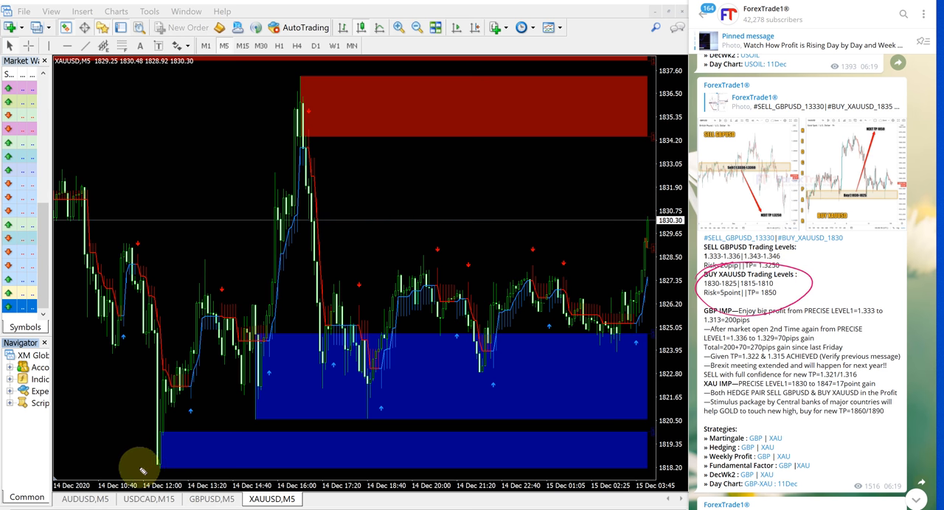
Step: Draw a rising line from the gold low to its peak with a BUY XAUUSD 1818–1835 gain note
{"action": "left_click_drag", "start_coordinate": [155, 464], "coordinate": [295, 81]}
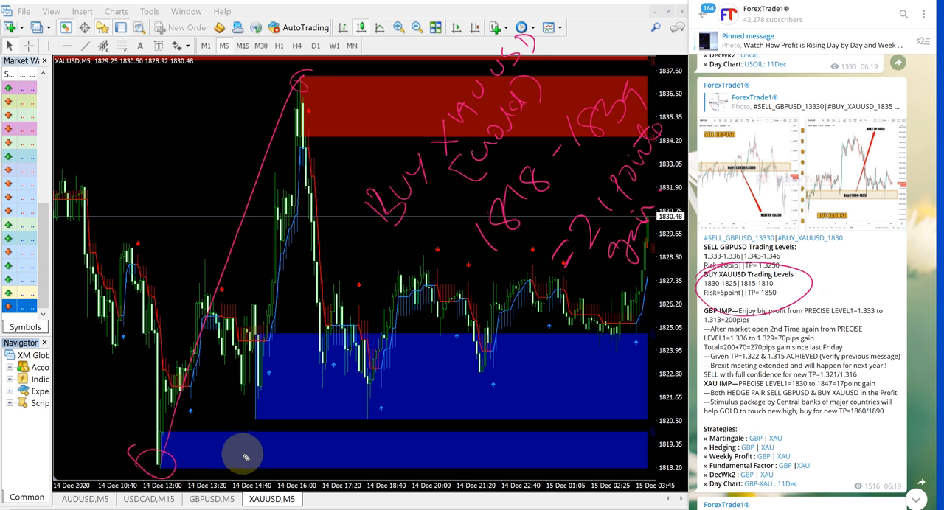
Step: Underline the lower blue band and write 'Support zone' along it
{"action": "left_click_drag", "start_coordinate": [236, 454], "coordinate": [465, 469]}
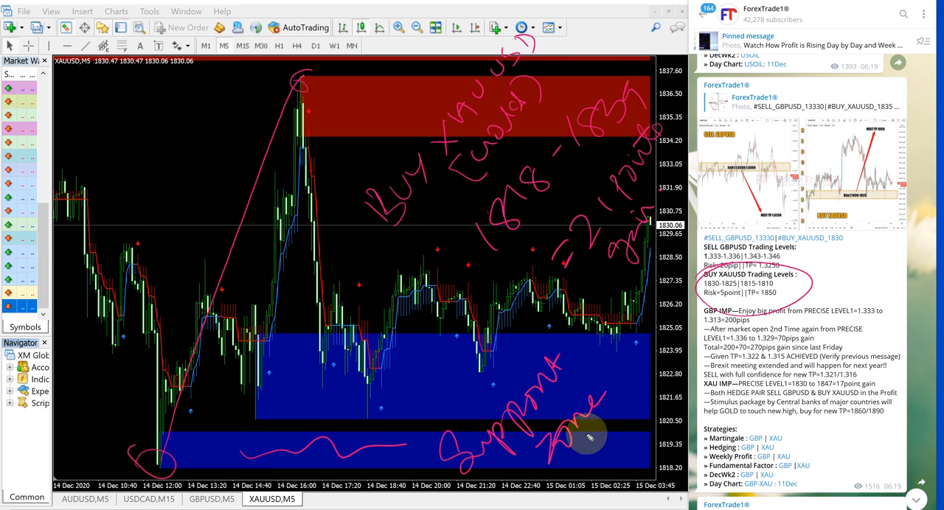
{"action": "mouse_move", "coordinate": [333, 100]}
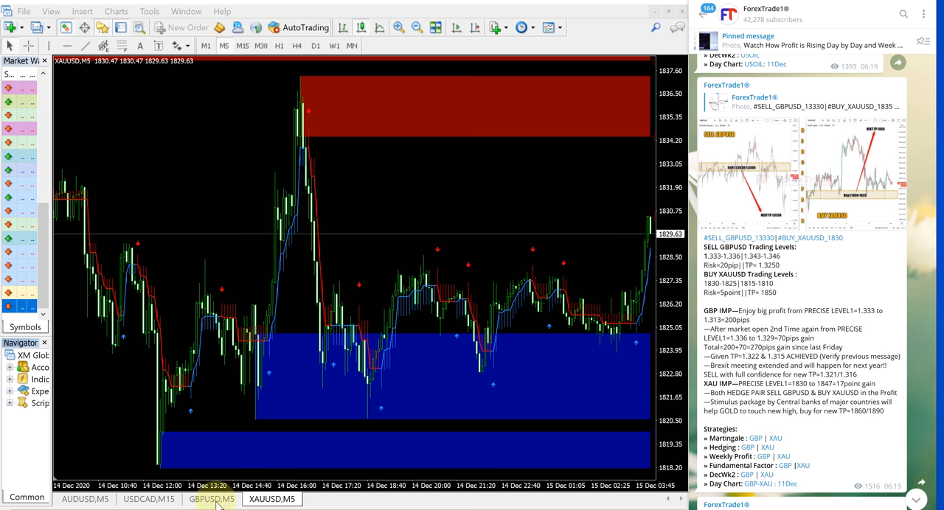
Step: Switch to the GBPUSD M5 chart and mark the Sell GBPUSD 3450–3312 drop from its peak
{"action": "left_click", "coordinate": [212, 499]}
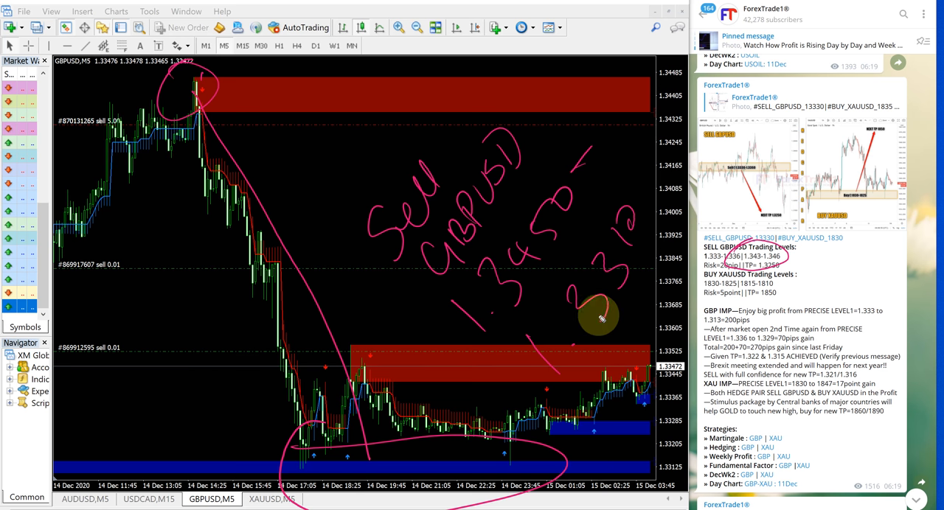
{"action": "mouse_move", "coordinate": [620, 422]}
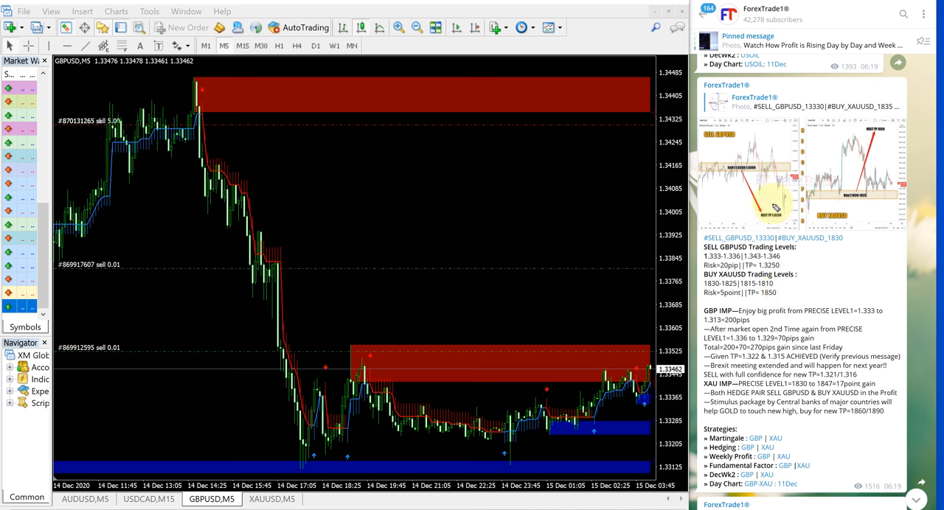
Step: Show the ForexTrade1 Channel Info with its LIVE REPORT link and subscriber details
{"action": "left_click", "coordinate": [775, 13]}
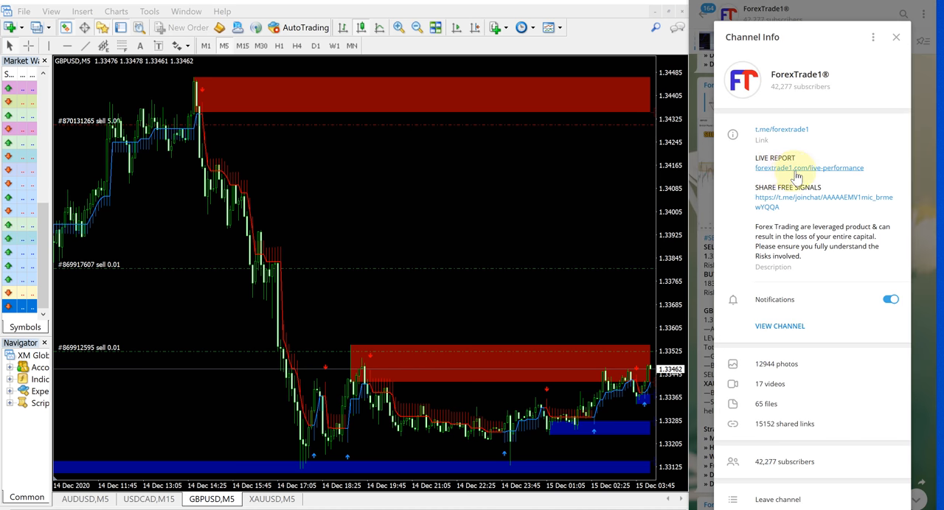
{"action": "mouse_move", "coordinate": [826, 177]}
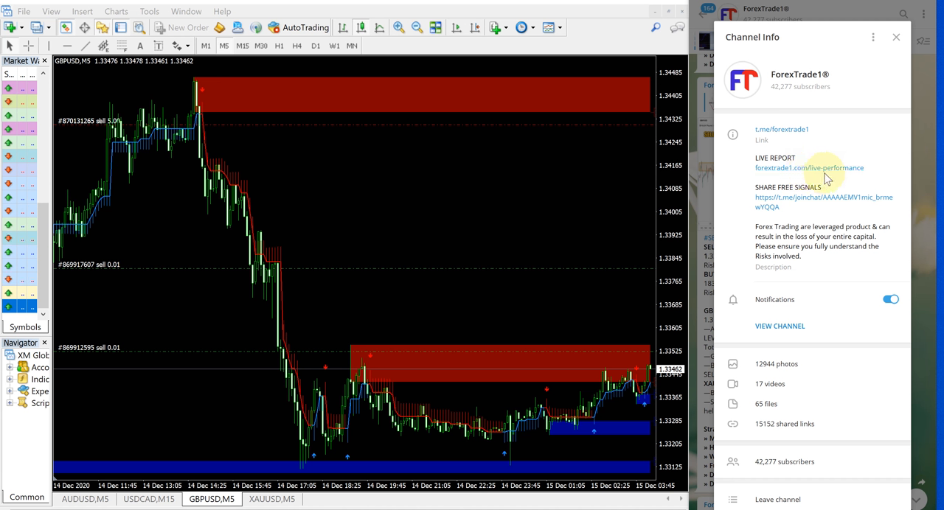
{"action": "mouse_move", "coordinate": [789, 170]}
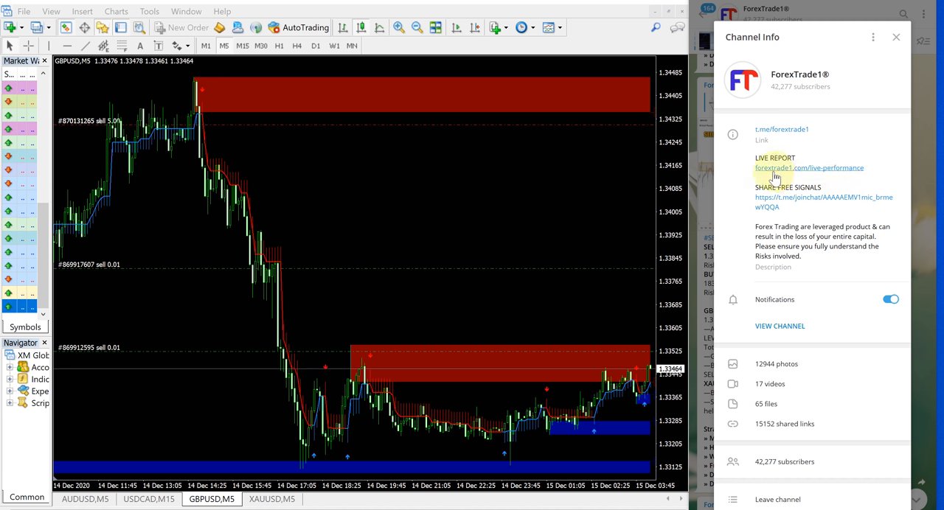
{"action": "mouse_move", "coordinate": [896, 82]}
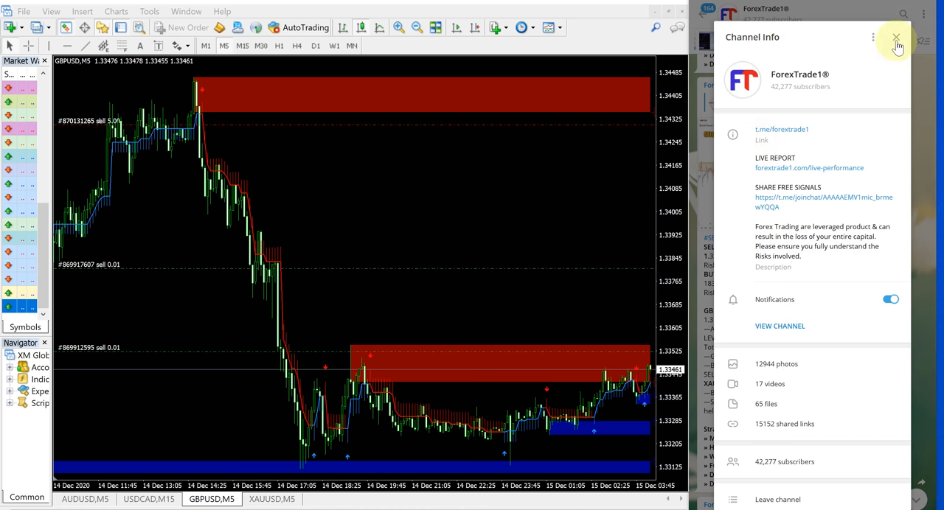
Step: Close the Channel Info panel to return to the ForexTrade1 signal feed
{"action": "left_click", "coordinate": [897, 38]}
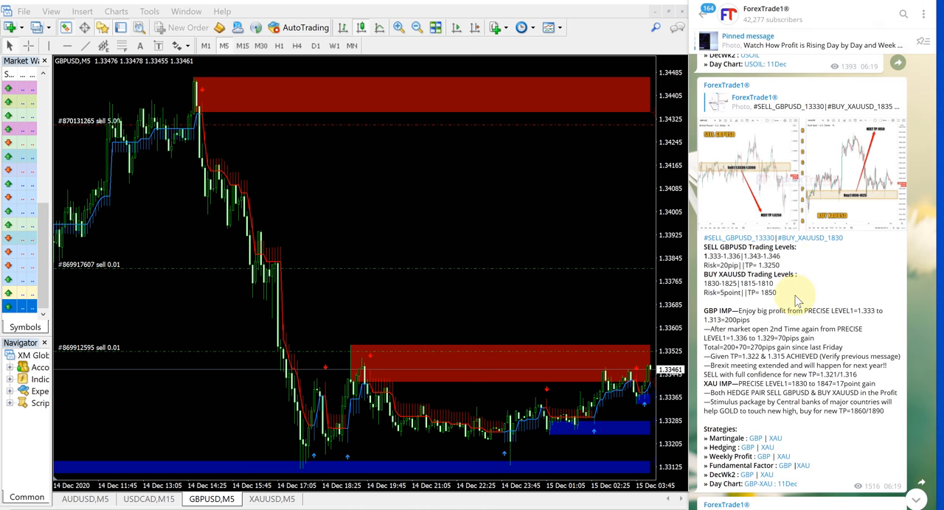
{"action": "mouse_move", "coordinate": [893, 161]}
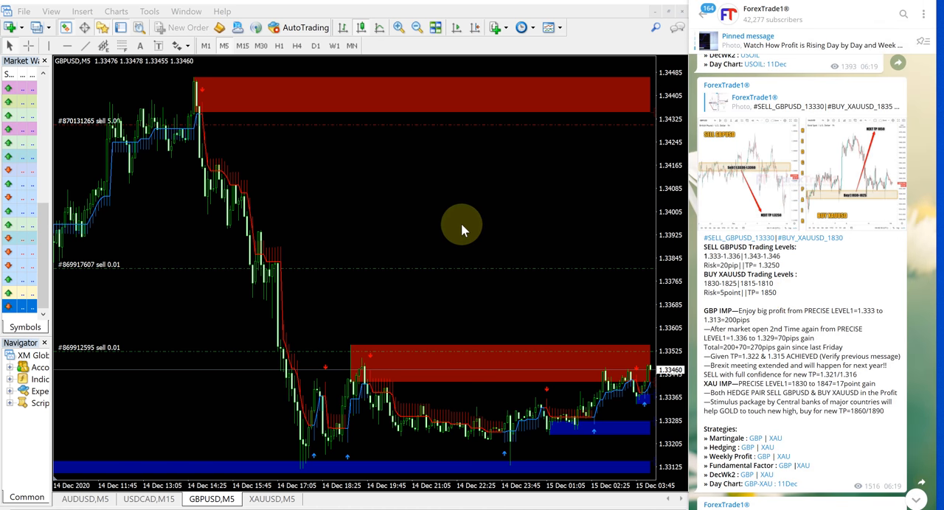
{"action": "mouse_move", "coordinate": [465, 218]}
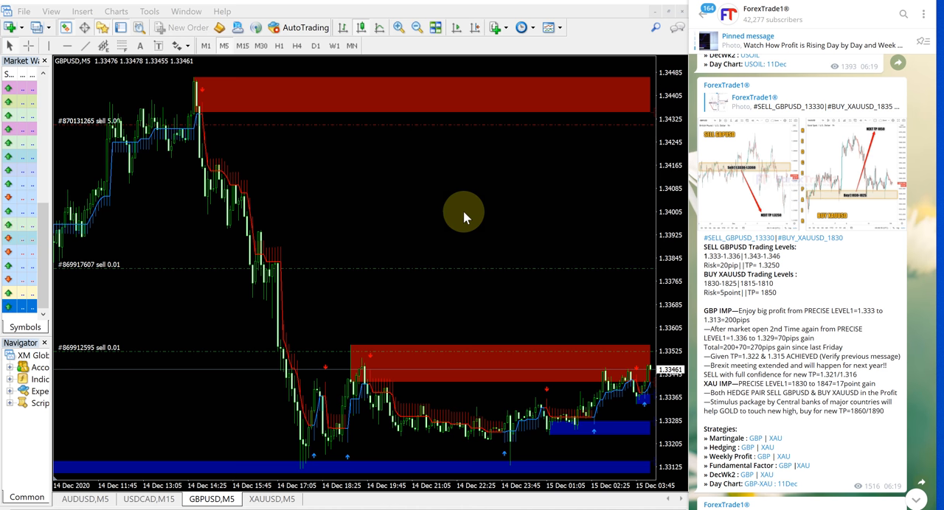